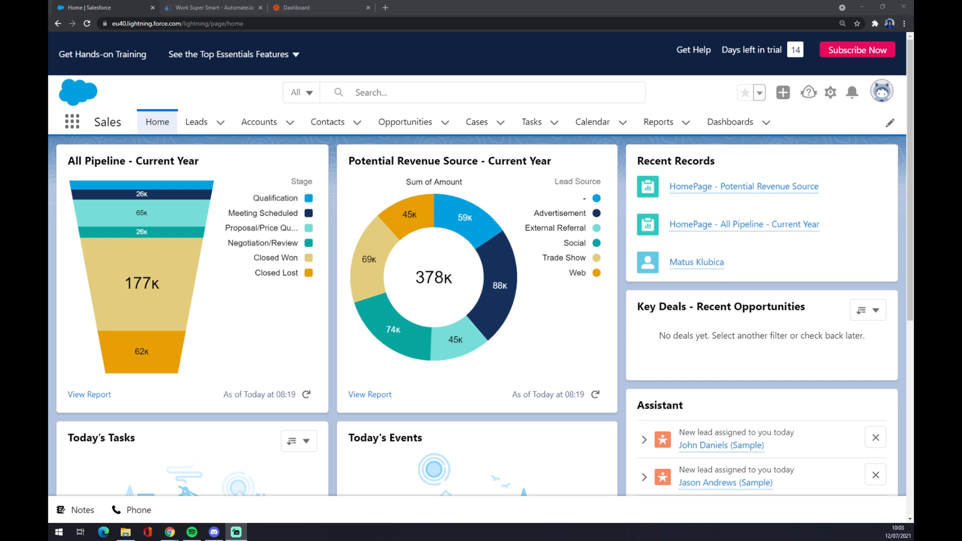
Step: Browse Automate.io's Integrations and load the full list of app integrations across all categories
{"action": "left_click", "coordinate": [211, 7]}
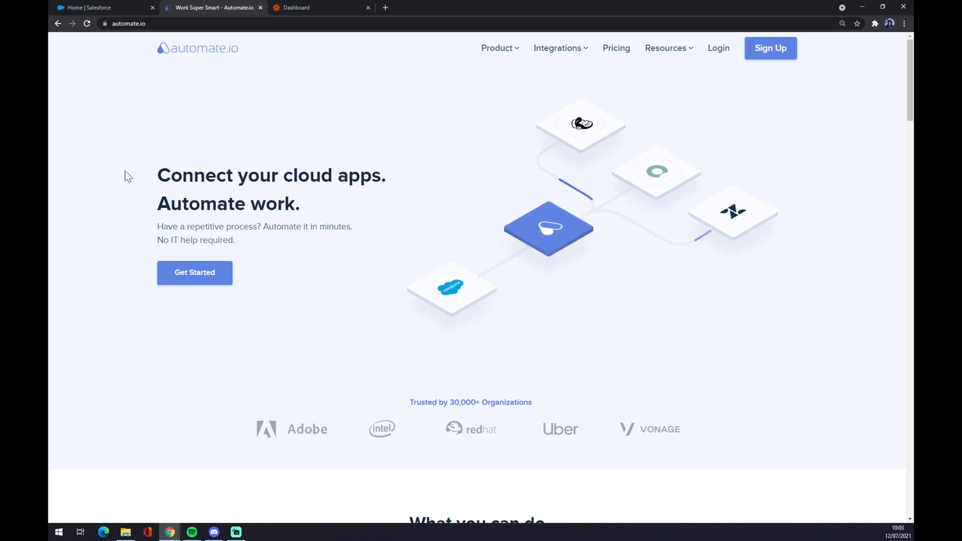
{"action": "mouse_move", "coordinate": [564, 89]}
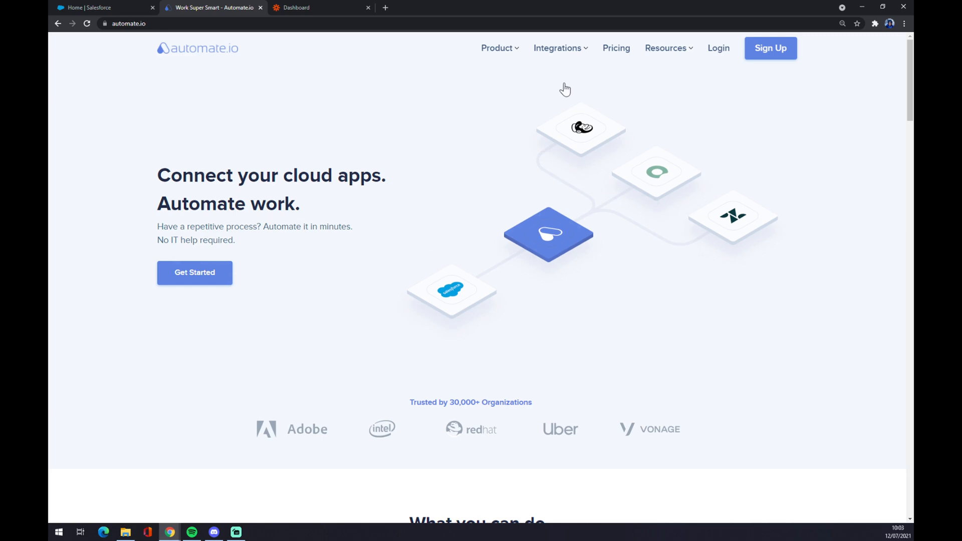
{"action": "left_click", "coordinate": [557, 48]}
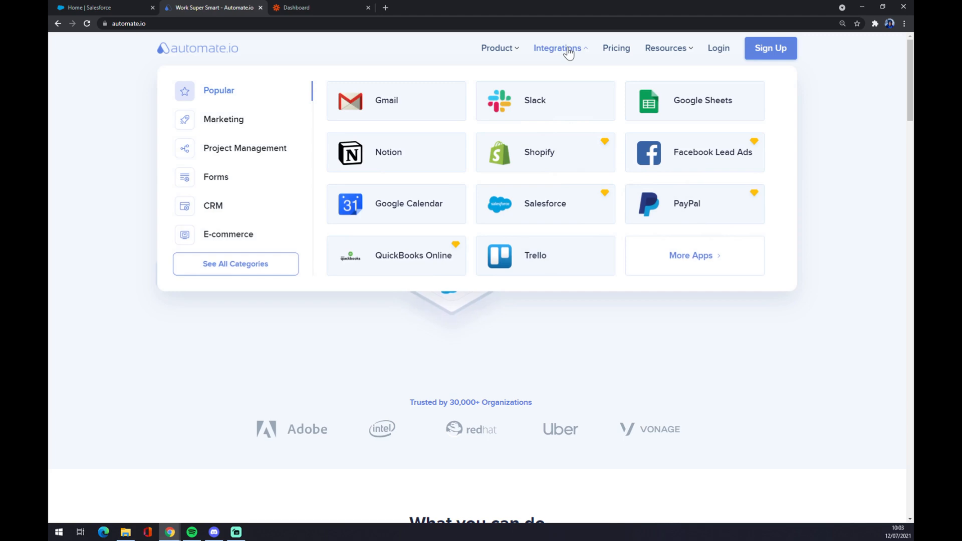
{"action": "mouse_move", "coordinate": [215, 283]}
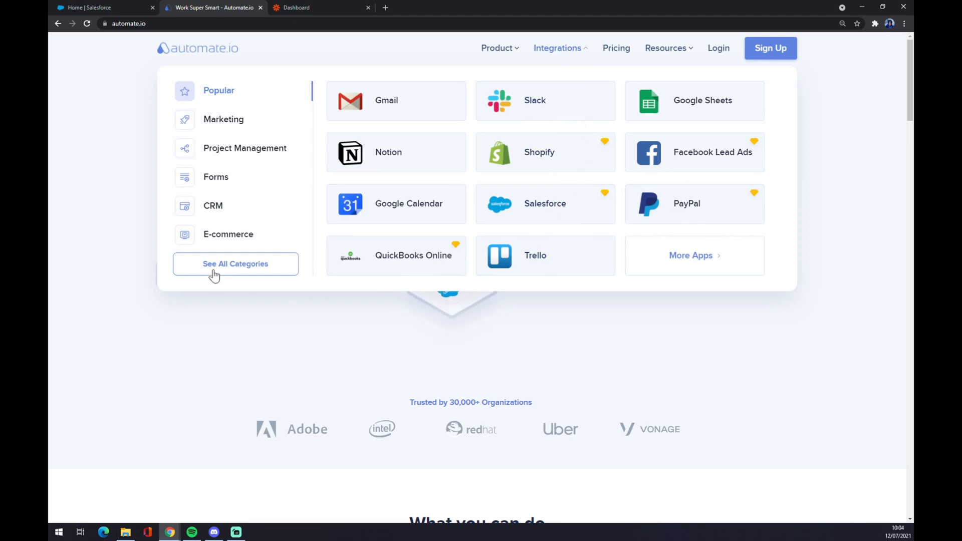
{"action": "left_click", "coordinate": [234, 264]}
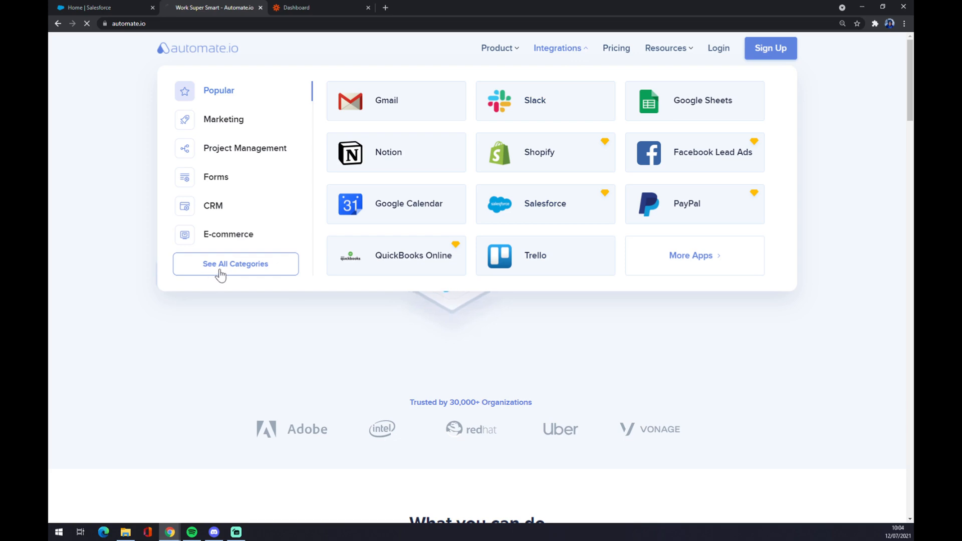
{"action": "left_click", "coordinate": [234, 263]}
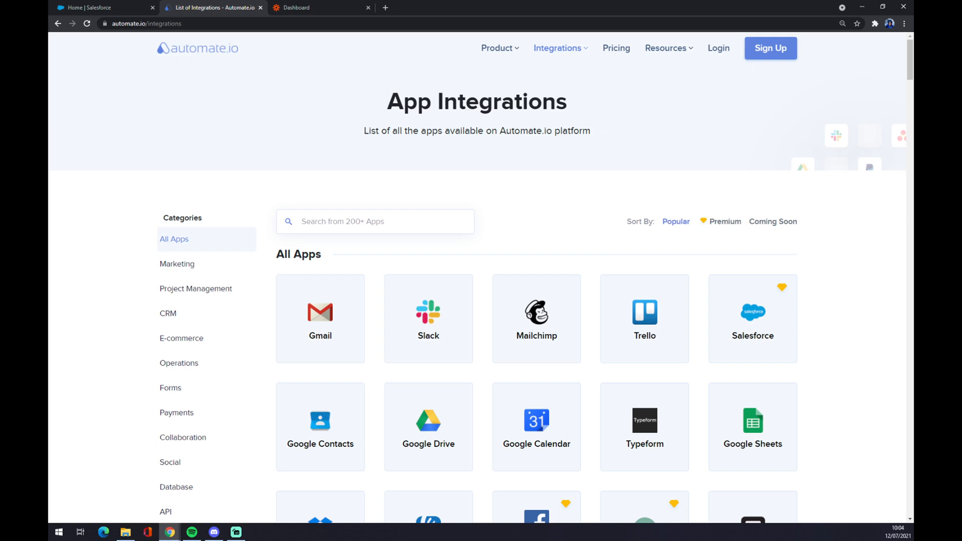
Step: Search the apps for 'sale' and go to the Salesforce integrations page
{"action": "type", "text": "sale"}
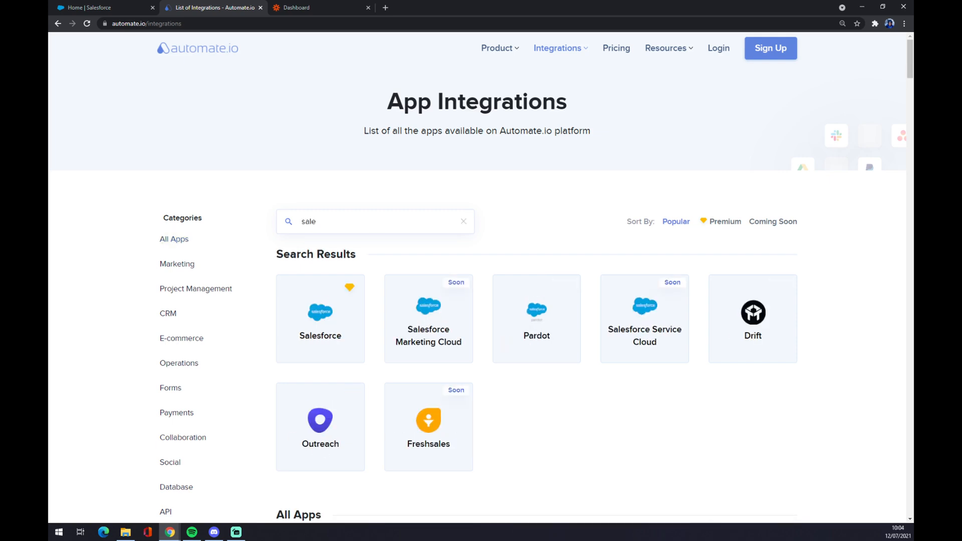
{"action": "left_click", "coordinate": [320, 319]}
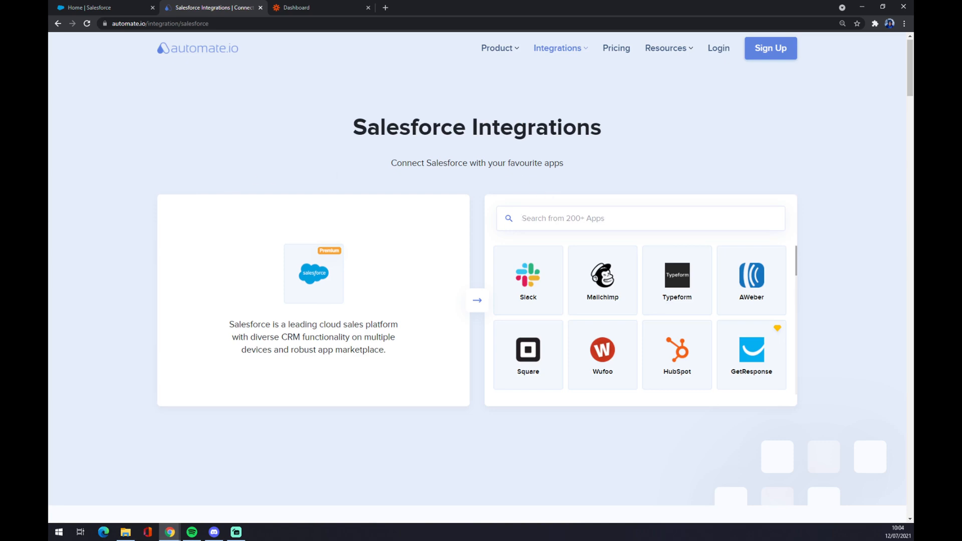
Step: Search 'teams', go to the Microsoft Teams–Salesforce page and review its Popular Integrations
{"action": "type", "text": "teams"}
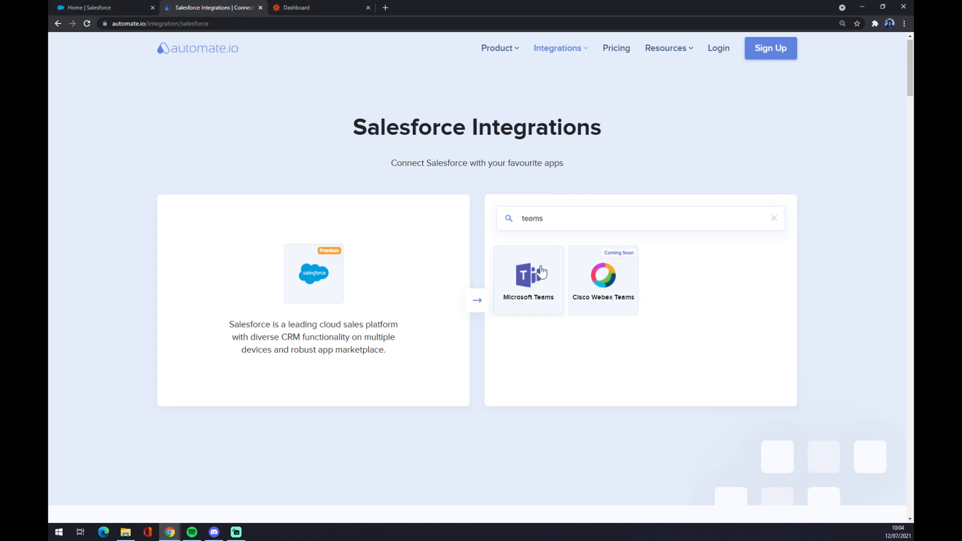
{"action": "left_click", "coordinate": [528, 280]}
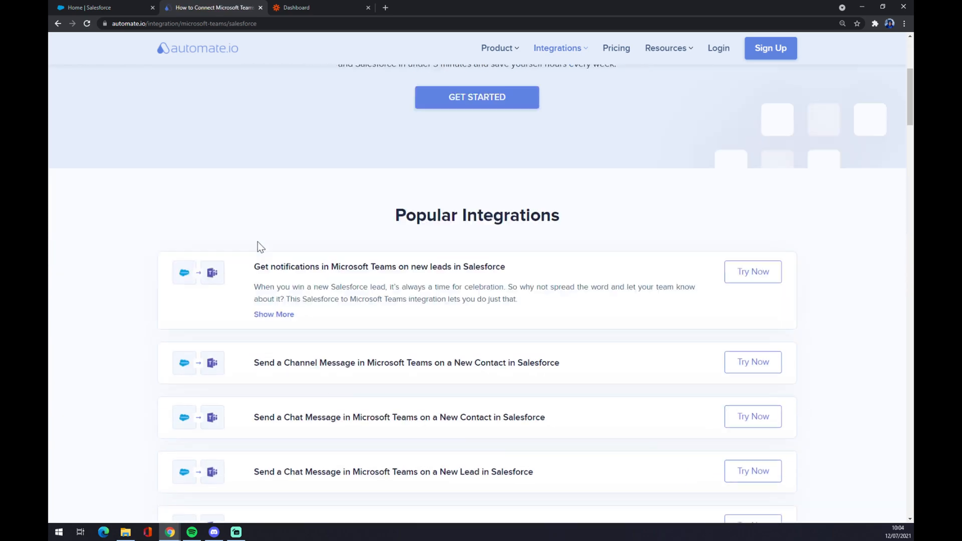
{"action": "scroll", "scroll_direction": "down", "scroll_amount": 3}
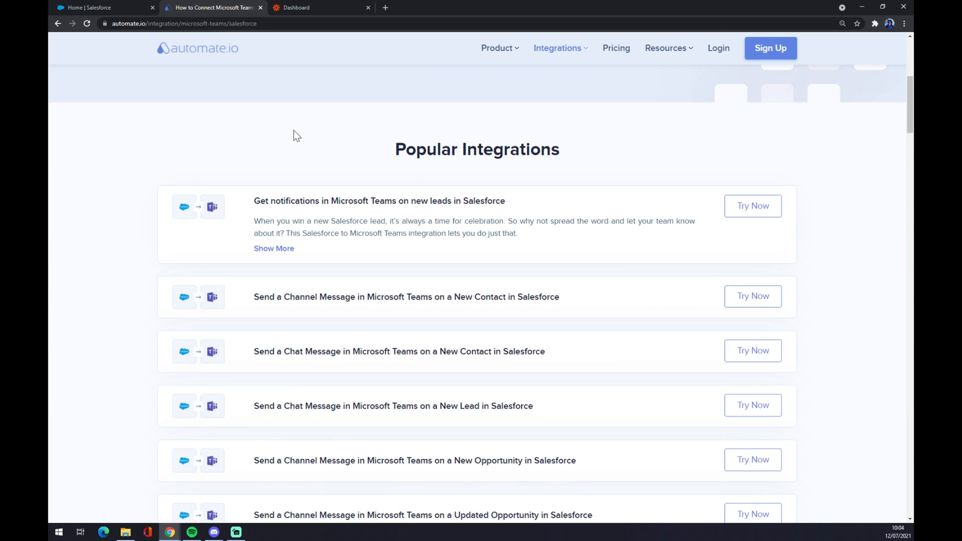
{"action": "scroll", "scroll_direction": "down", "scroll_amount": 3}
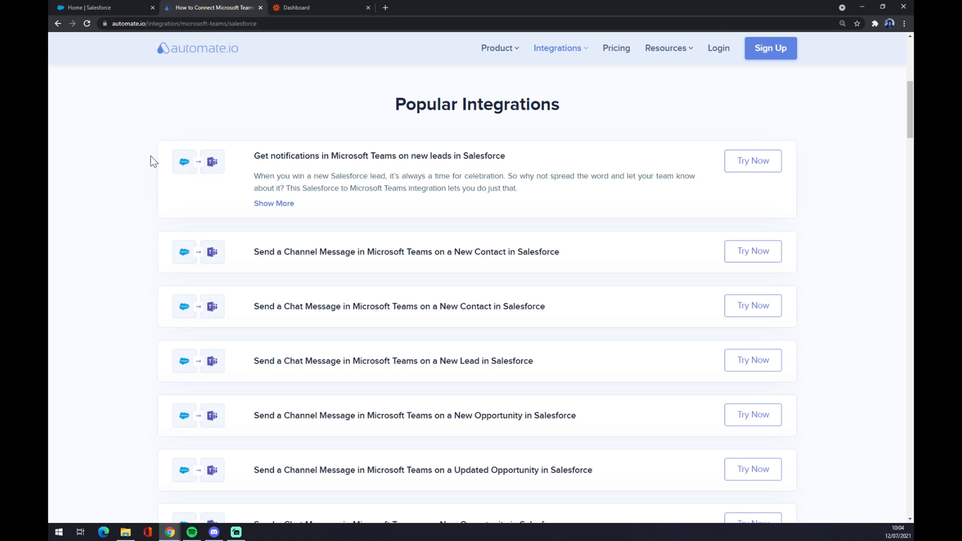
{"action": "mouse_move", "coordinate": [163, 159]}
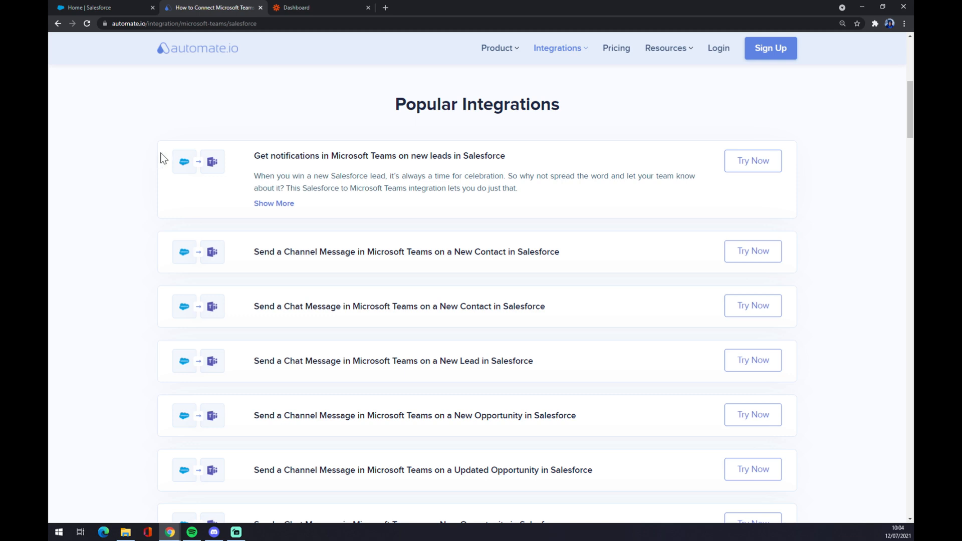
{"action": "scroll", "scroll_direction": "down", "scroll_amount": 3}
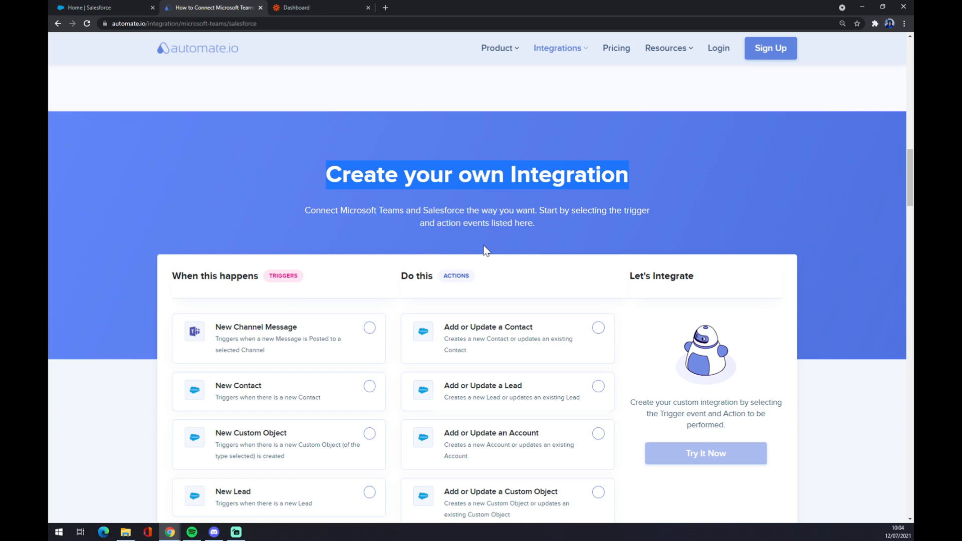
{"action": "mouse_move", "coordinate": [404, 242]}
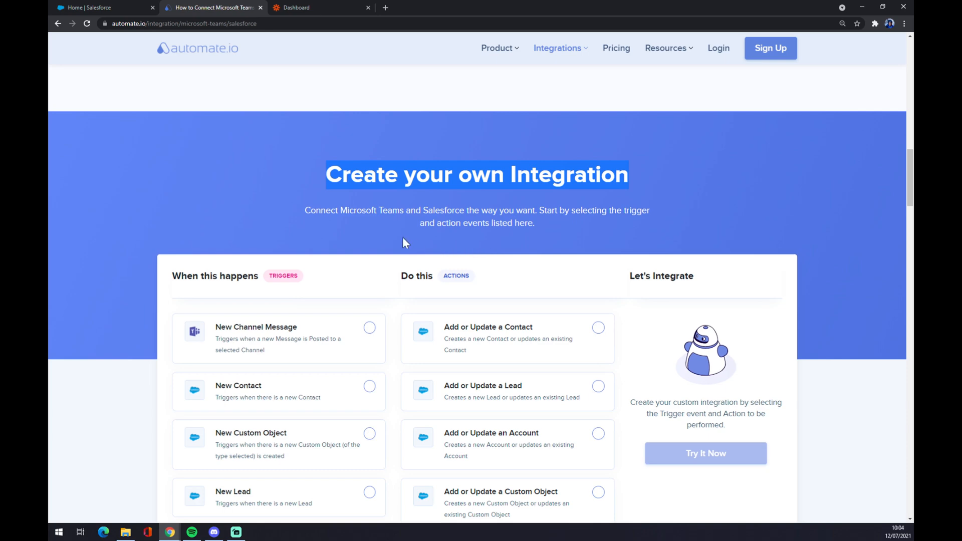
Step: Select New Contact as the trigger and Send a Chat Message as the action, then move to Zapier
{"action": "scroll", "scroll_direction": "down", "scroll_amount": 3}
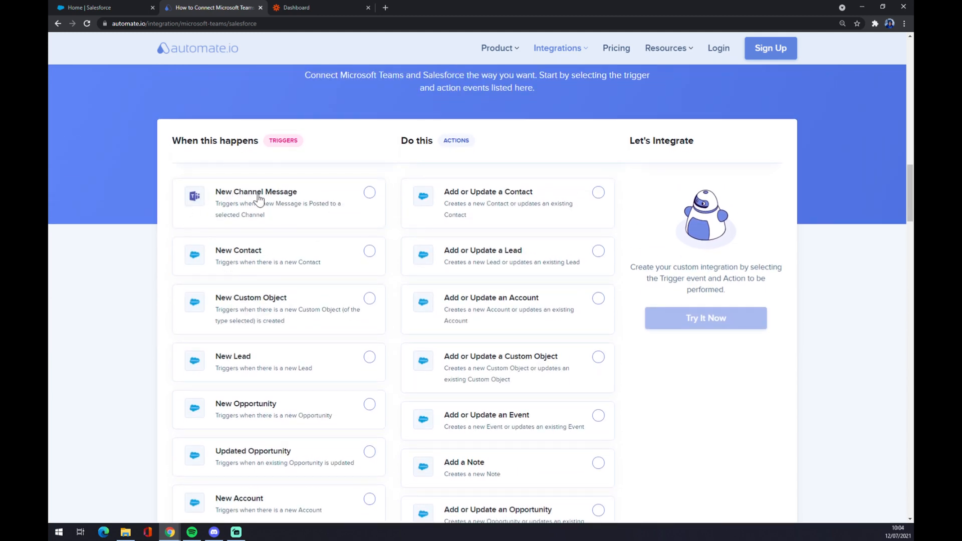
{"action": "scroll", "scroll_direction": "down", "scroll_amount": 3}
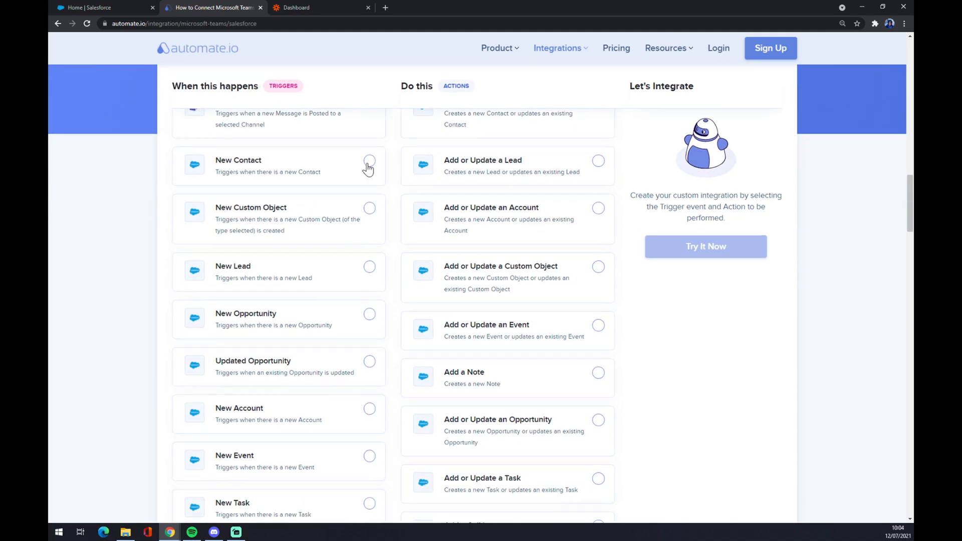
{"action": "left_click", "coordinate": [369, 165]}
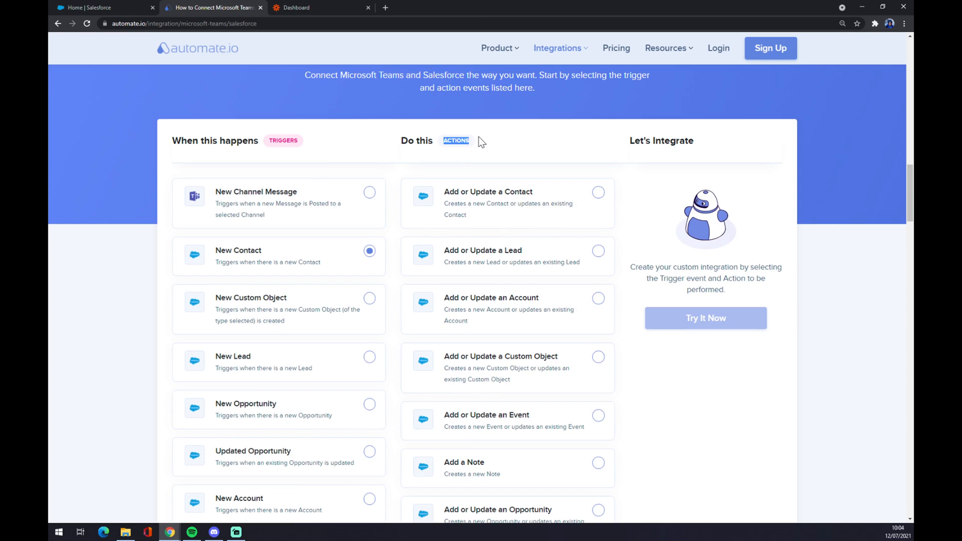
{"action": "scroll", "scroll_direction": "down", "scroll_amount": 3}
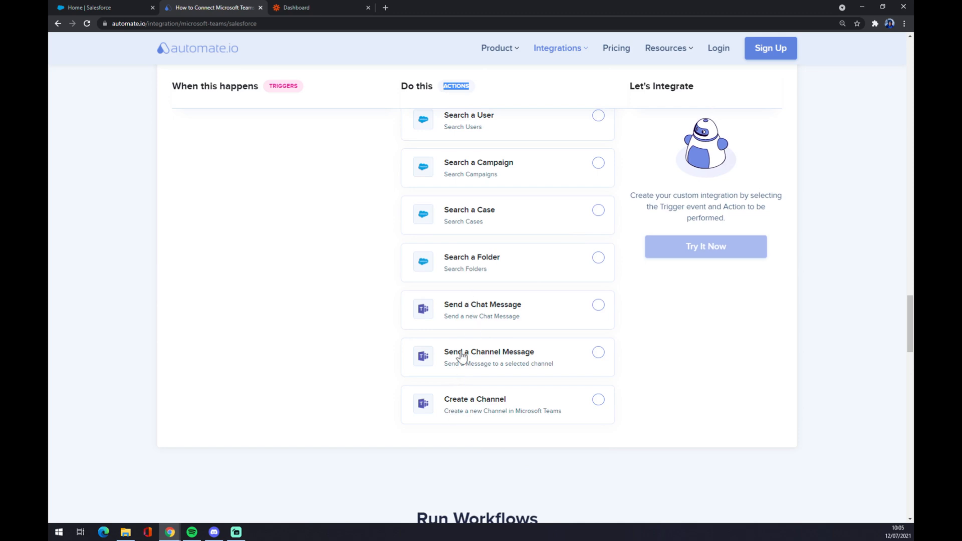
{"action": "left_click", "coordinate": [598, 305]}
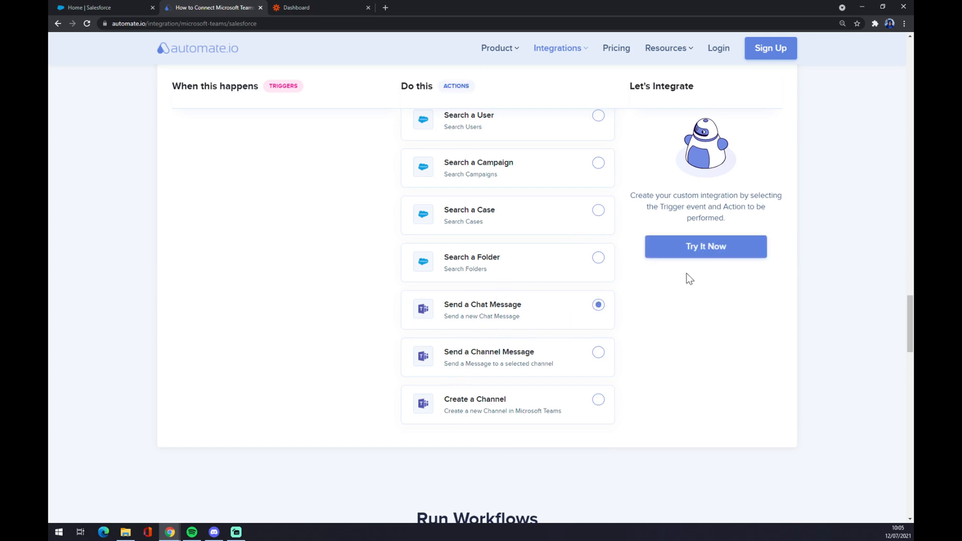
{"action": "mouse_move", "coordinate": [678, 251]}
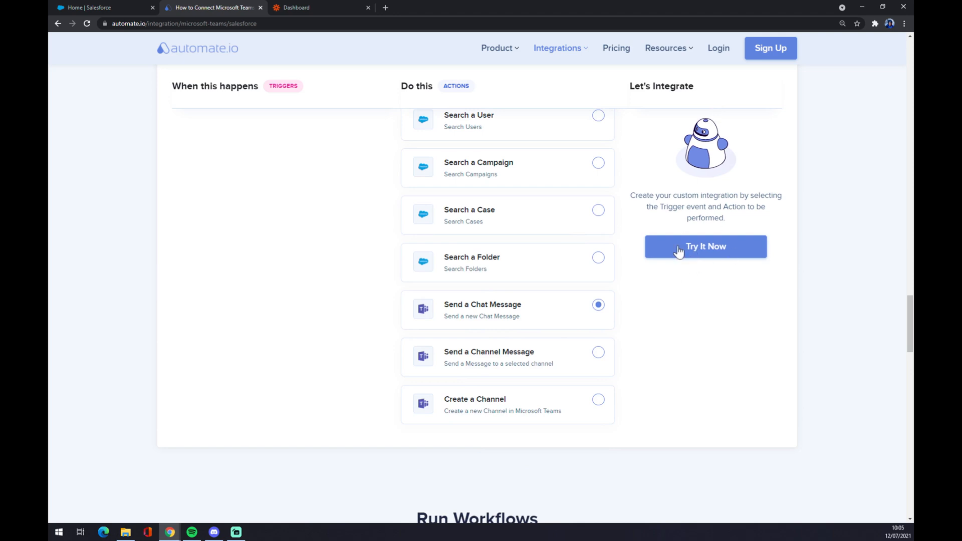
{"action": "mouse_move", "coordinate": [687, 281]}
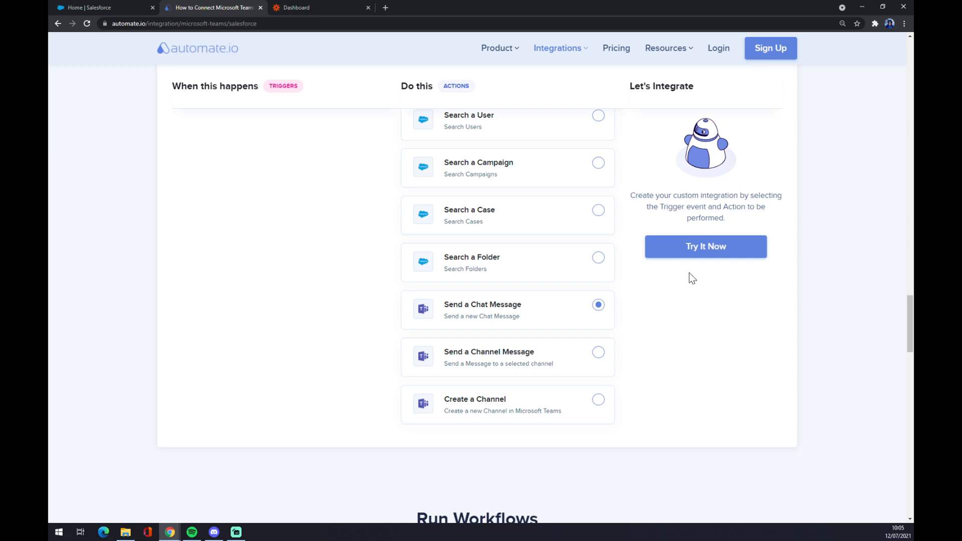
{"action": "mouse_move", "coordinate": [693, 272]}
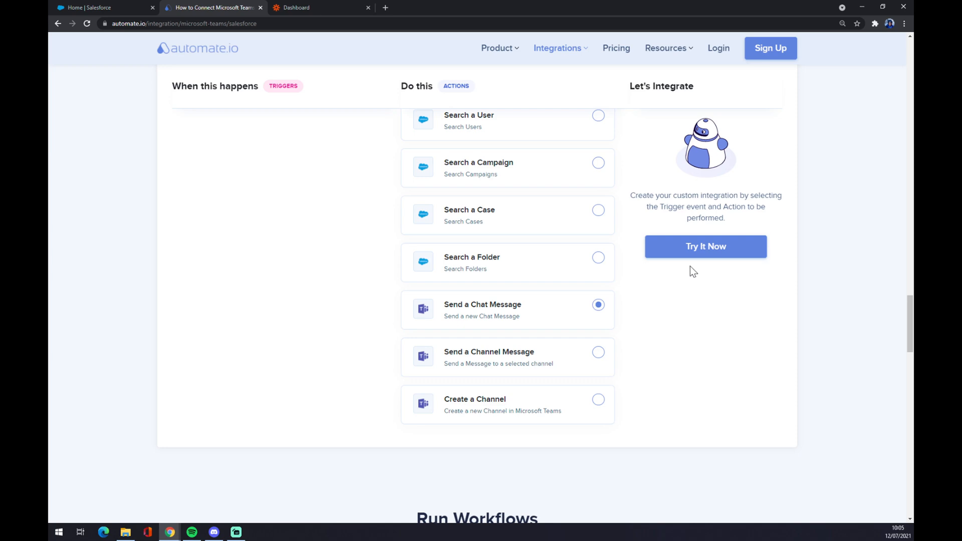
{"action": "mouse_move", "coordinate": [709, 280]}
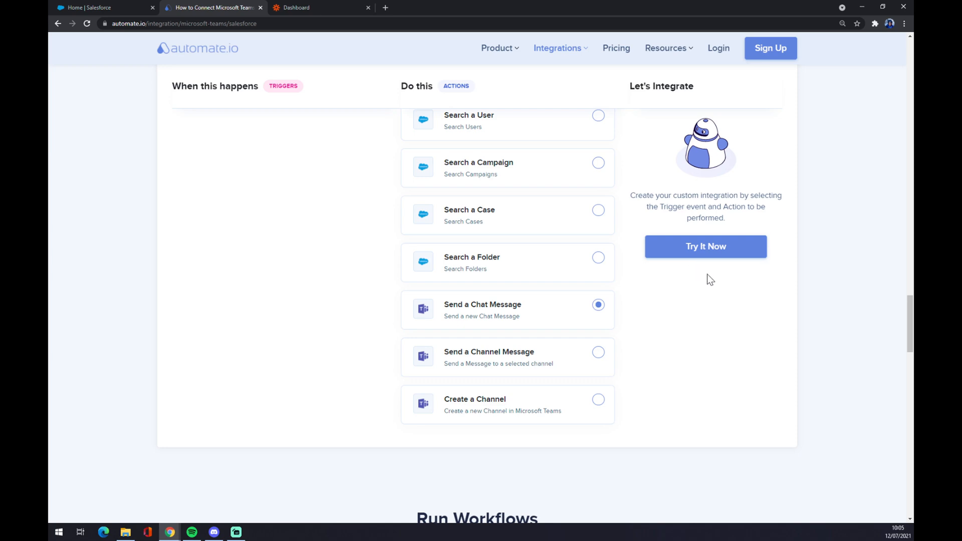
{"action": "left_click", "coordinate": [319, 7]}
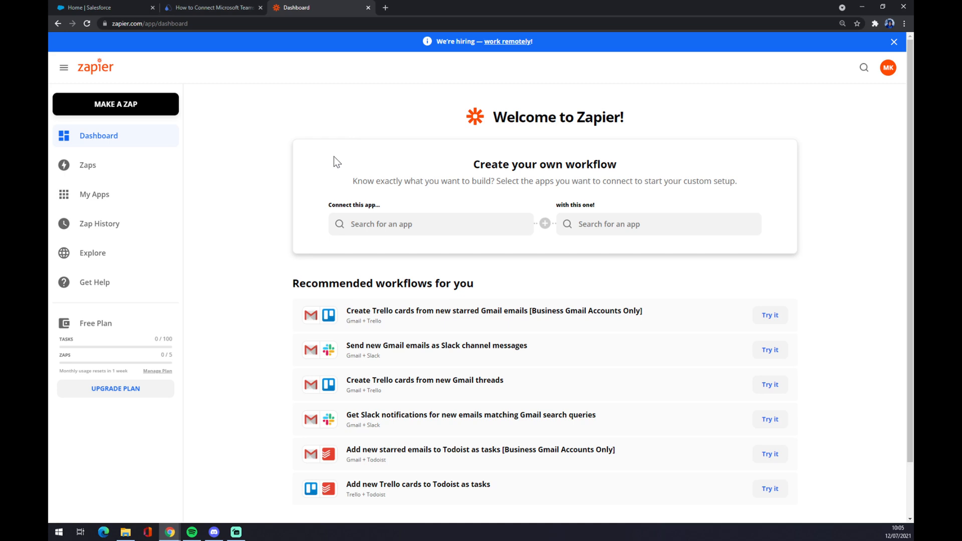
{"action": "mouse_move", "coordinate": [133, 126]}
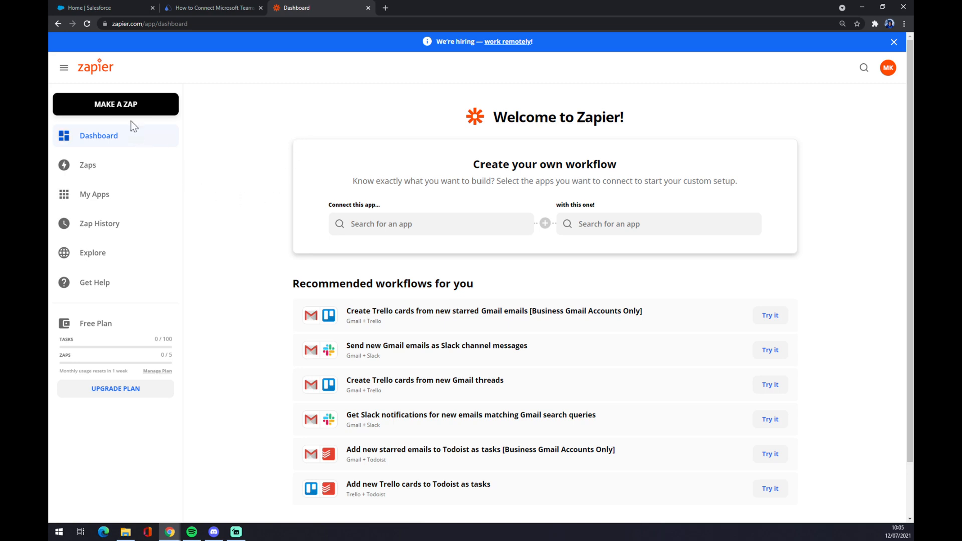
{"action": "mouse_move", "coordinate": [103, 104]}
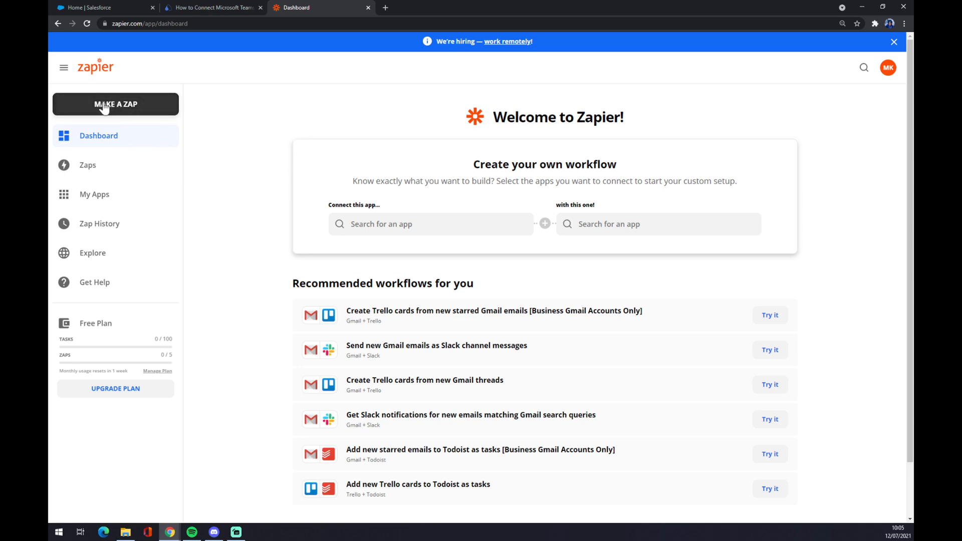
Step: Start a new zap from the dashboard's MAKE A ZAP button
{"action": "left_click", "coordinate": [115, 103]}
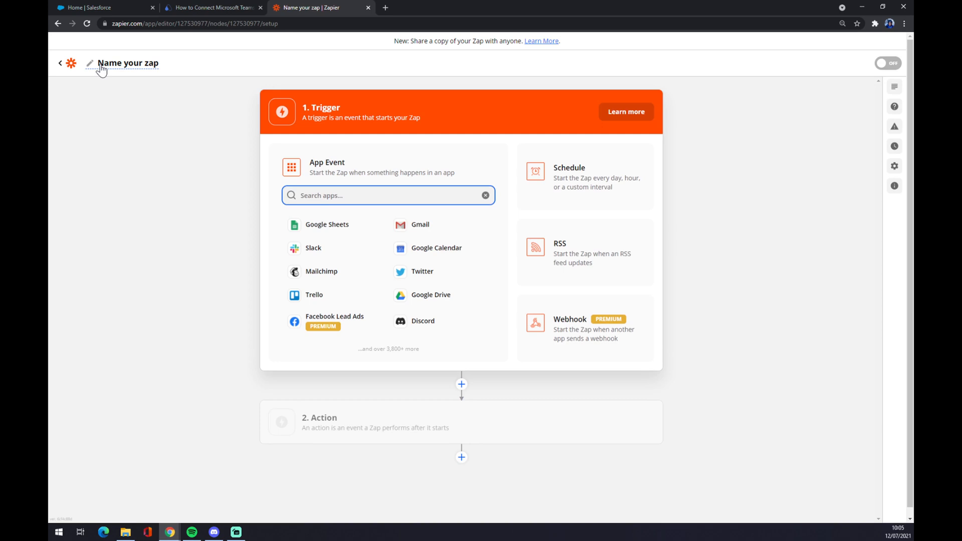
{"action": "mouse_move", "coordinate": [319, 184]}
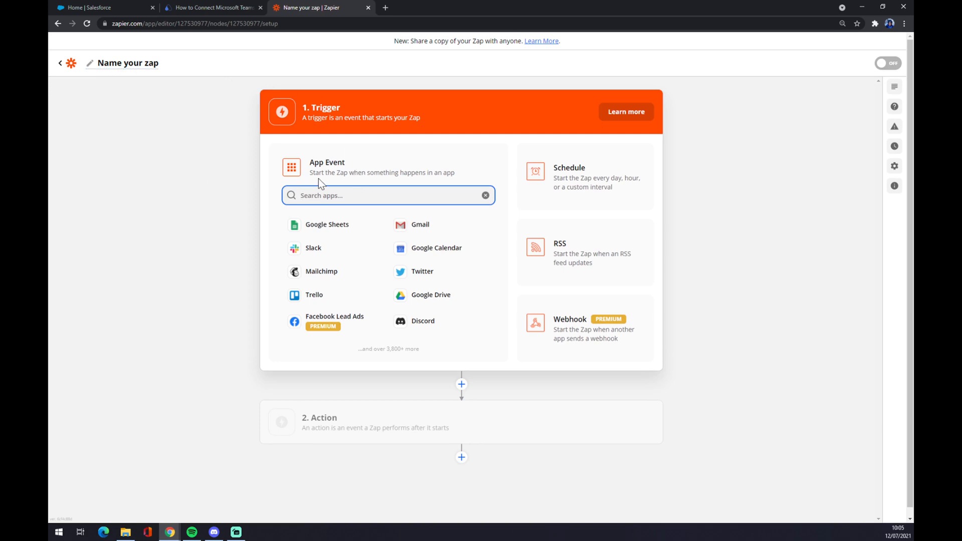
Step: Set the trigger to Salesforce New Record and continue with the connected Salesforce account
{"action": "left_click", "coordinate": [388, 195]}
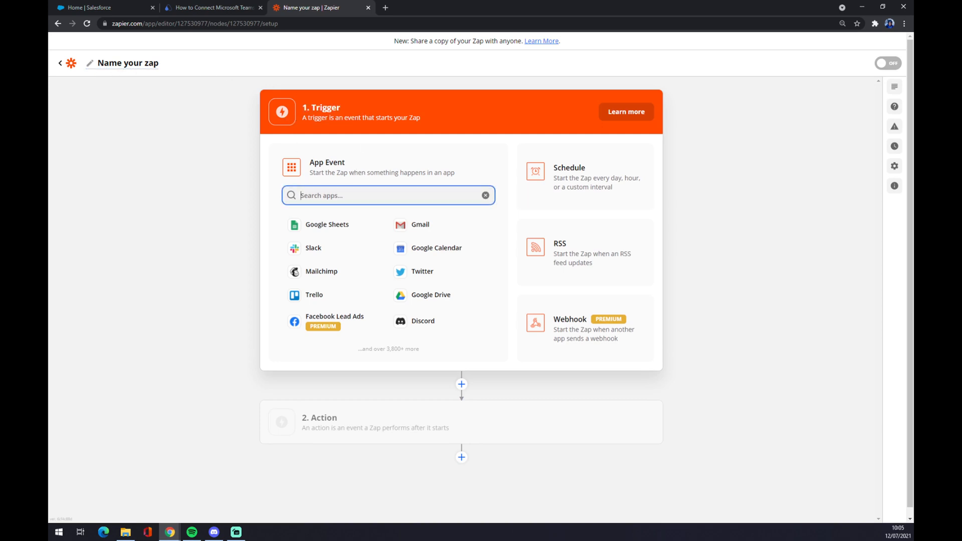
{"action": "type", "text": "Sa"}
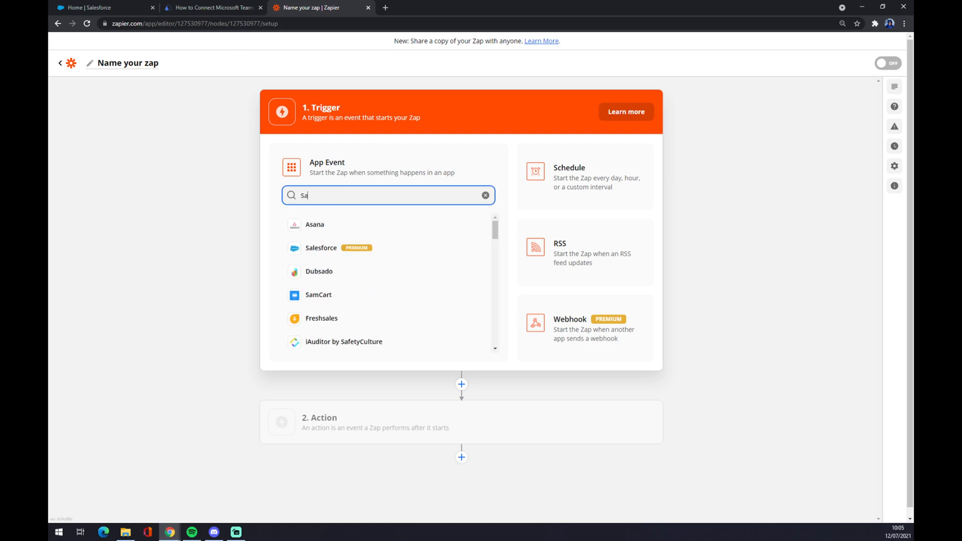
{"action": "left_click", "coordinate": [321, 247]}
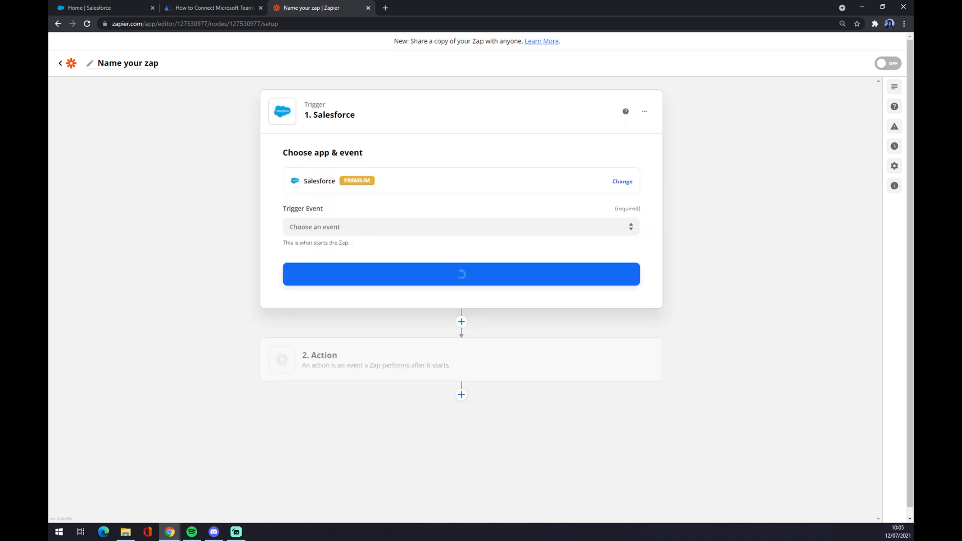
{"action": "left_click", "coordinate": [461, 226]}
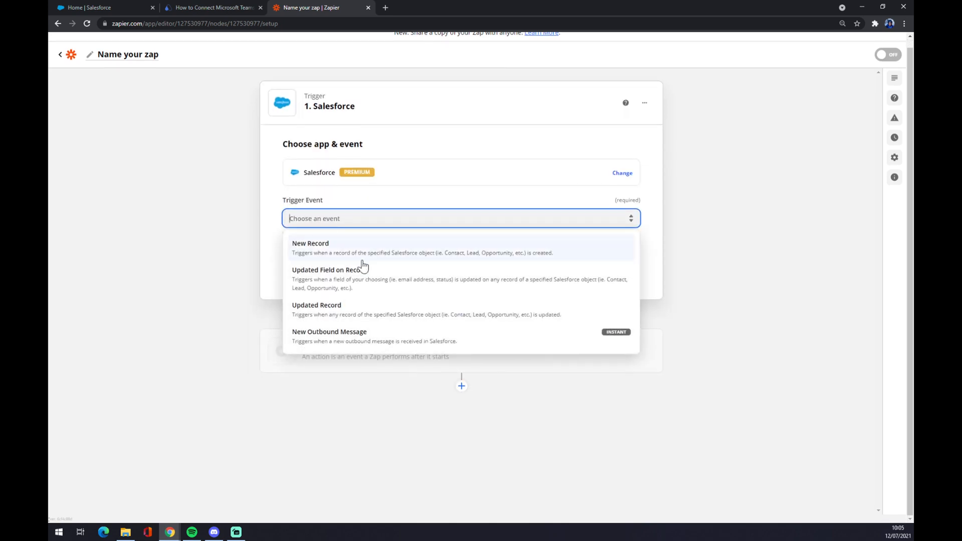
{"action": "left_click", "coordinate": [310, 248]}
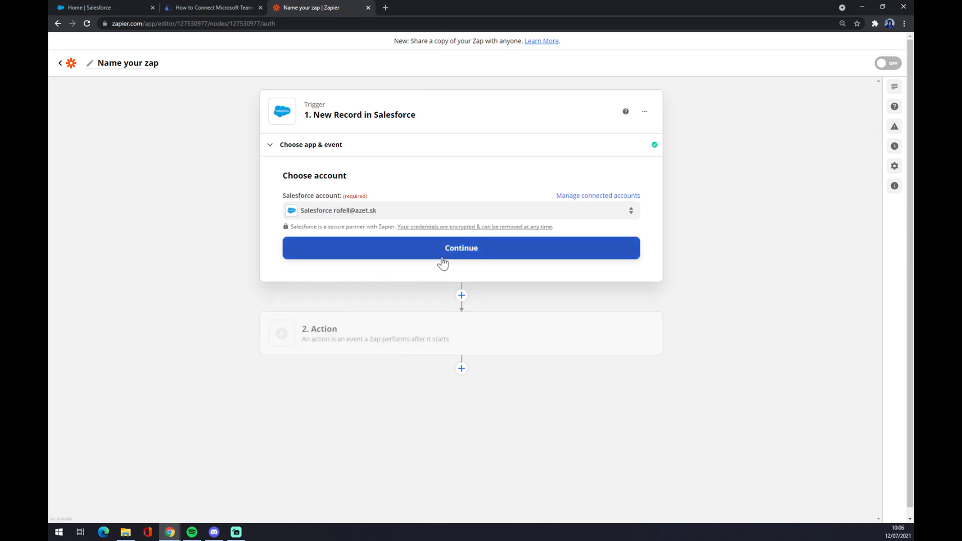
{"action": "left_click", "coordinate": [461, 247]}
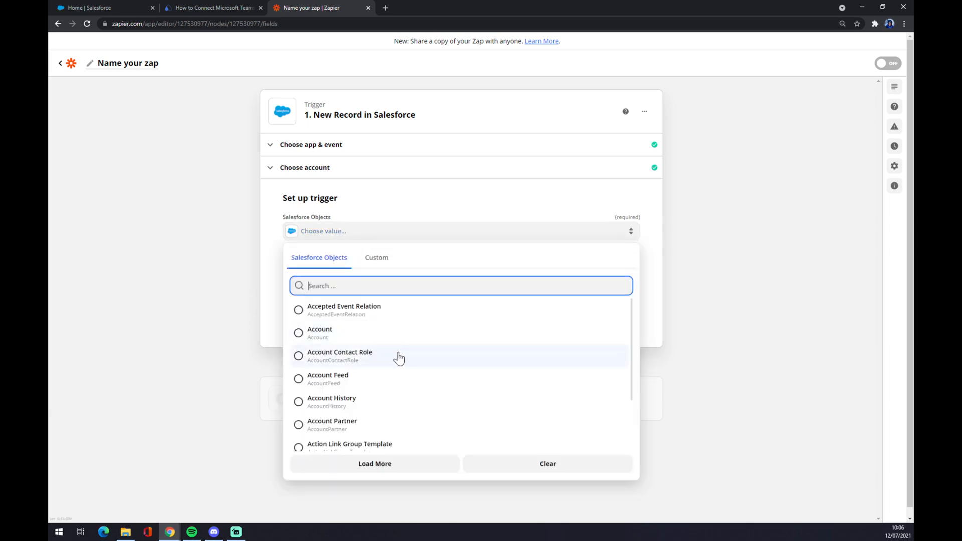
{"action": "mouse_move", "coordinate": [367, 310]}
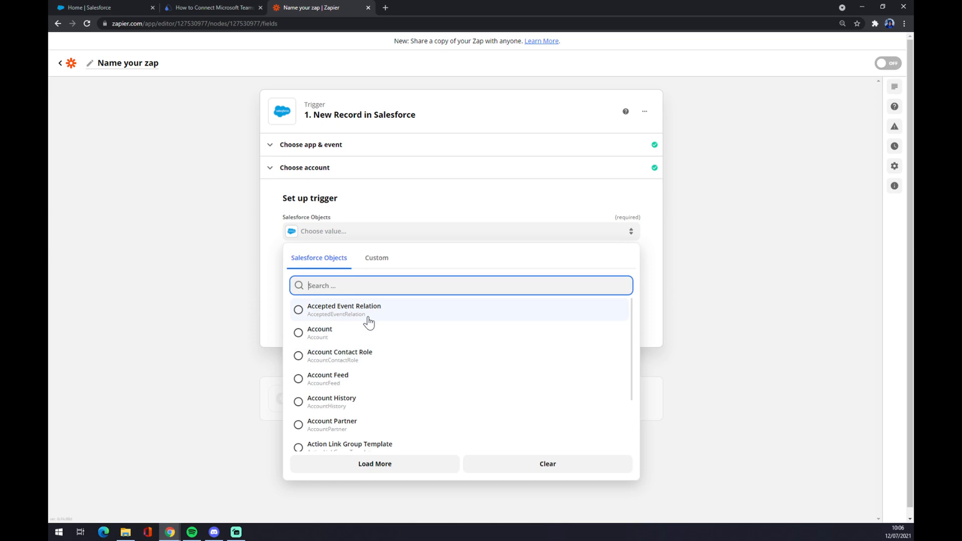
Step: Choose the Salesforce object the New Record trigger should watch
{"action": "scroll", "scroll_direction": "down", "scroll_amount": 3}
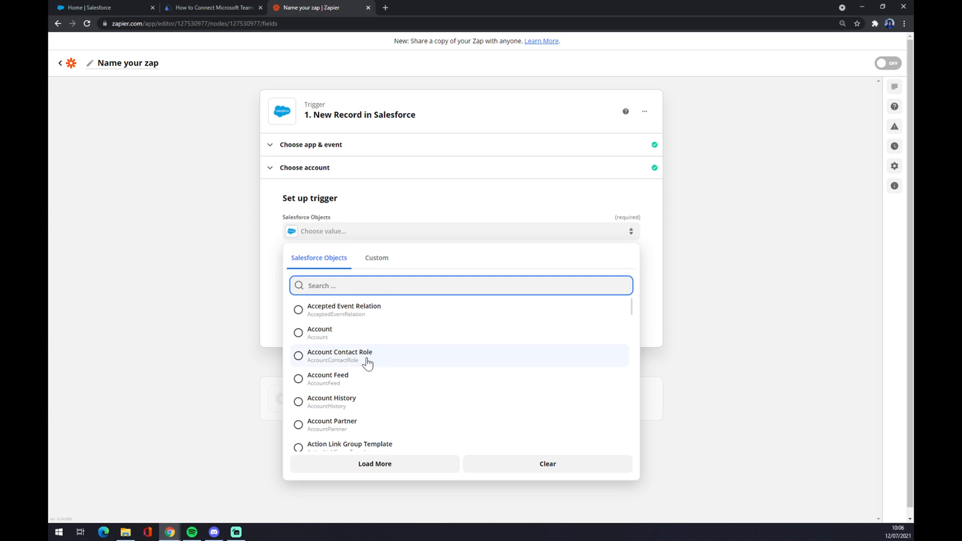
{"action": "left_click", "coordinate": [319, 333]}
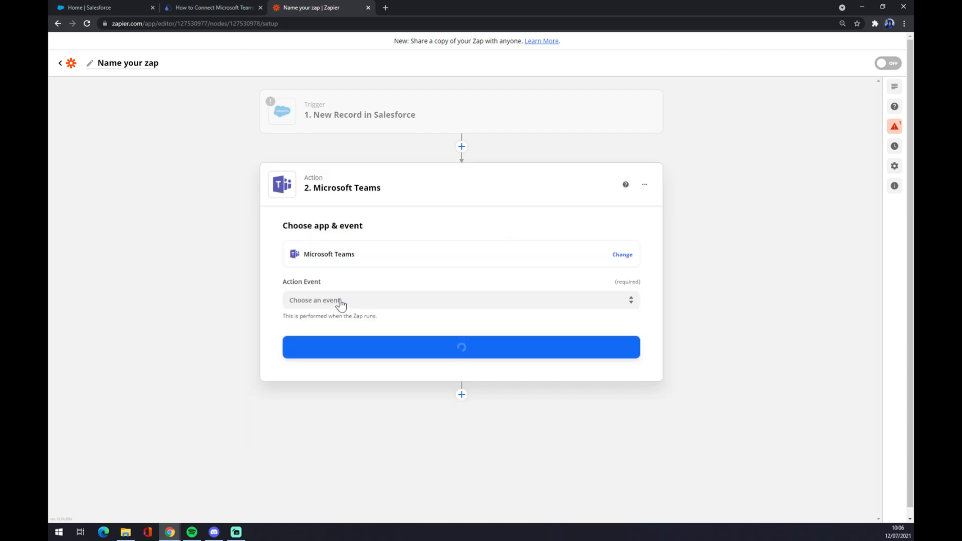
Step: Set the Microsoft Teams action event to Create Channel
{"action": "left_click", "coordinate": [461, 299]}
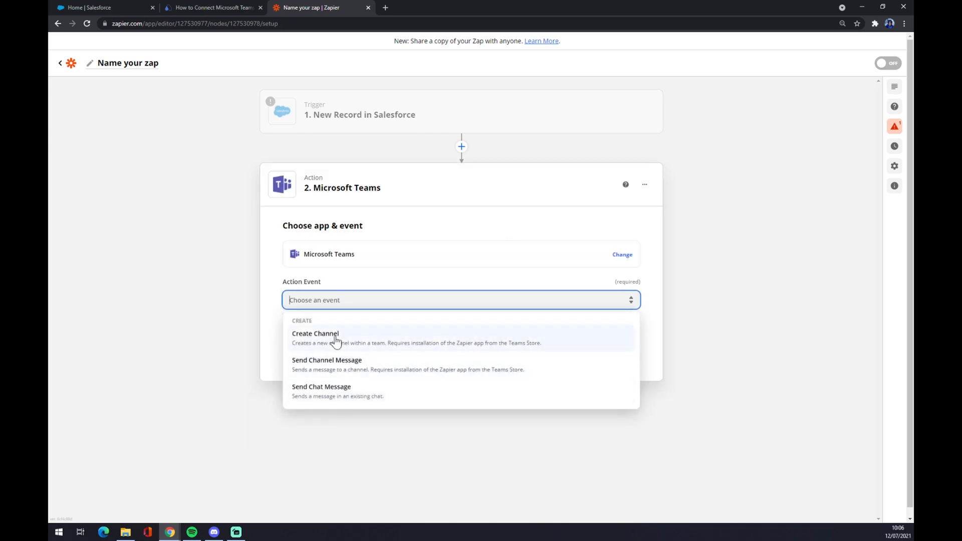
{"action": "left_click", "coordinate": [314, 333]}
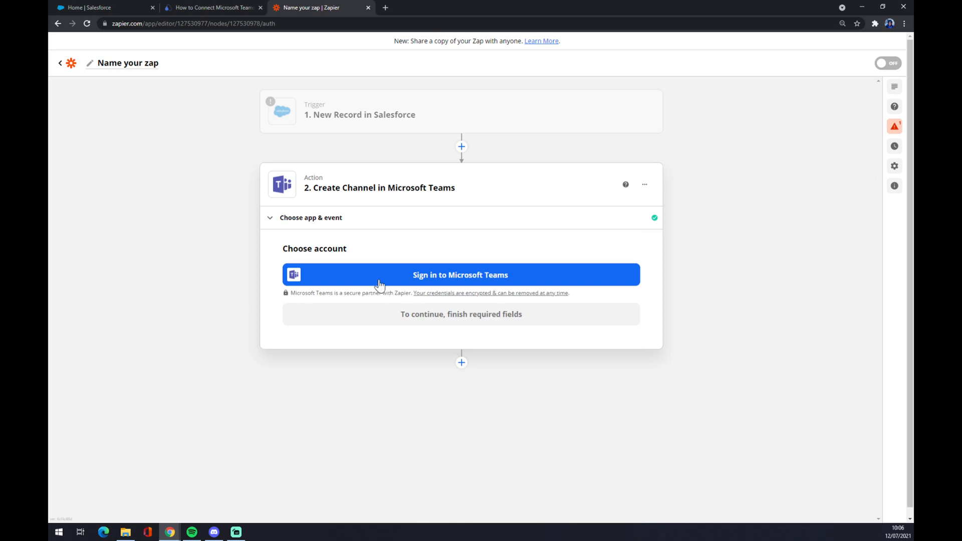
{"action": "mouse_move", "coordinate": [264, 360]}
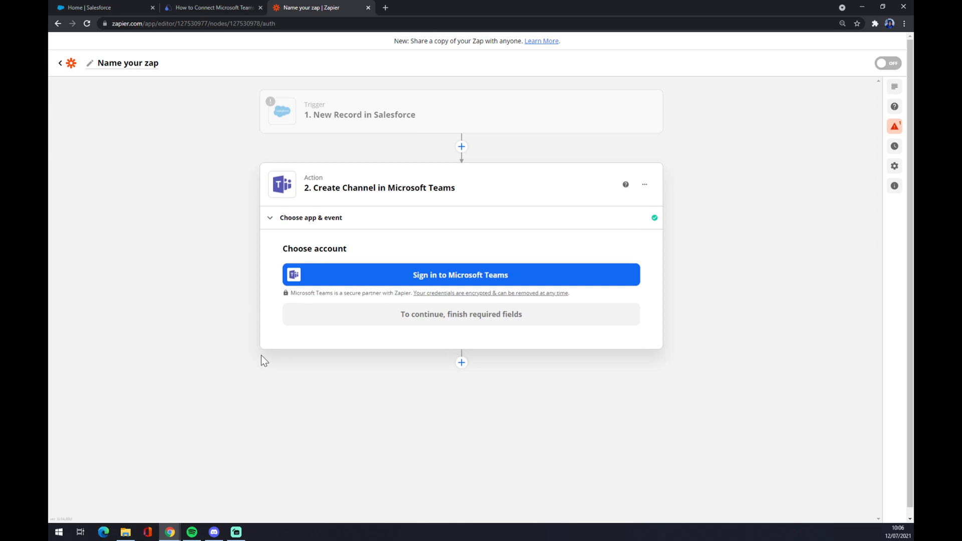